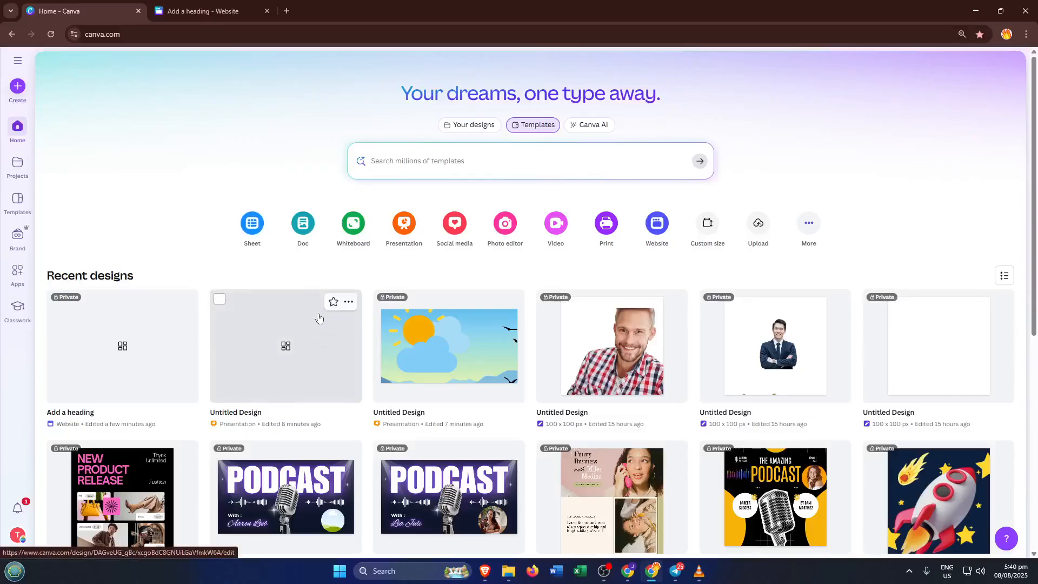
pyautogui.moveTo(318, 330)
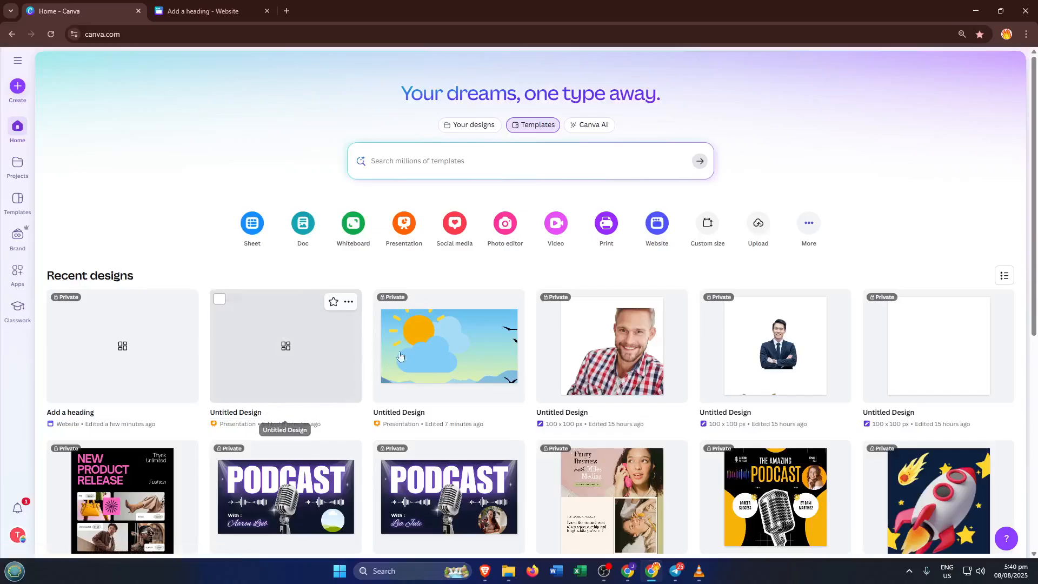
pyautogui.moveTo(379, 56)
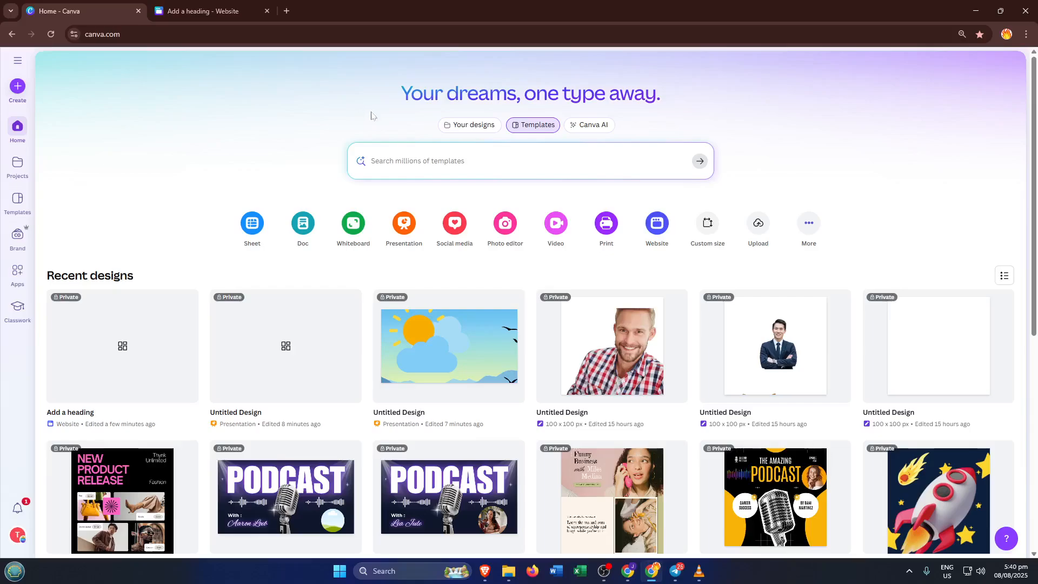
pyautogui.moveTo(368, 142)
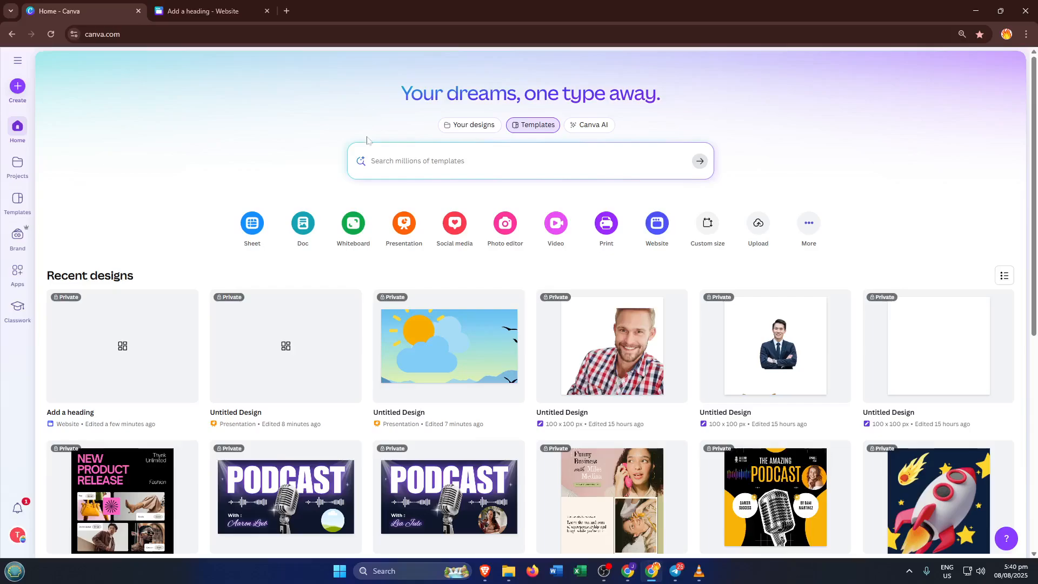
pyautogui.moveTo(303, 222)
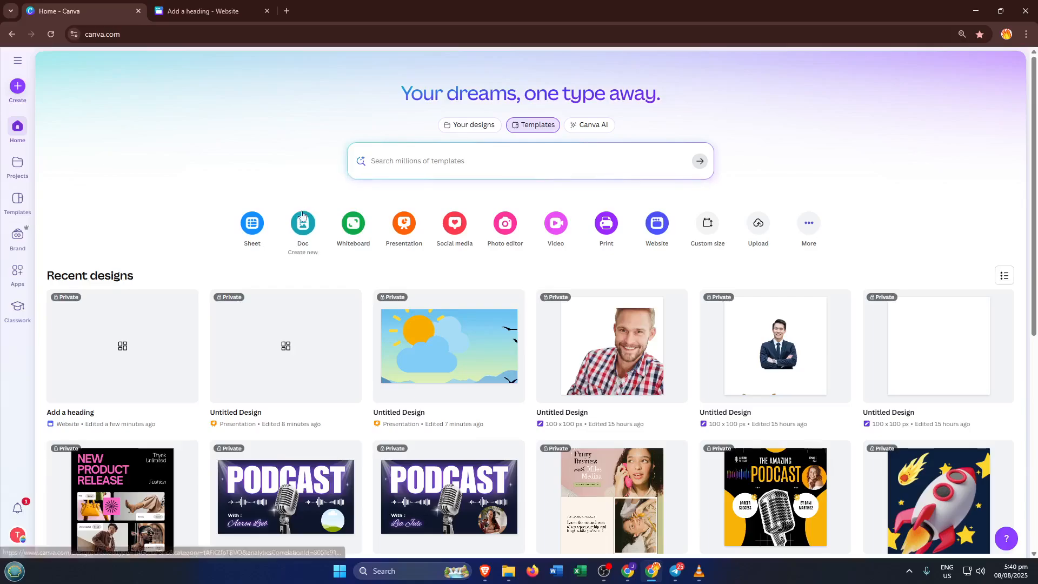
pyautogui.moveTo(307, 151)
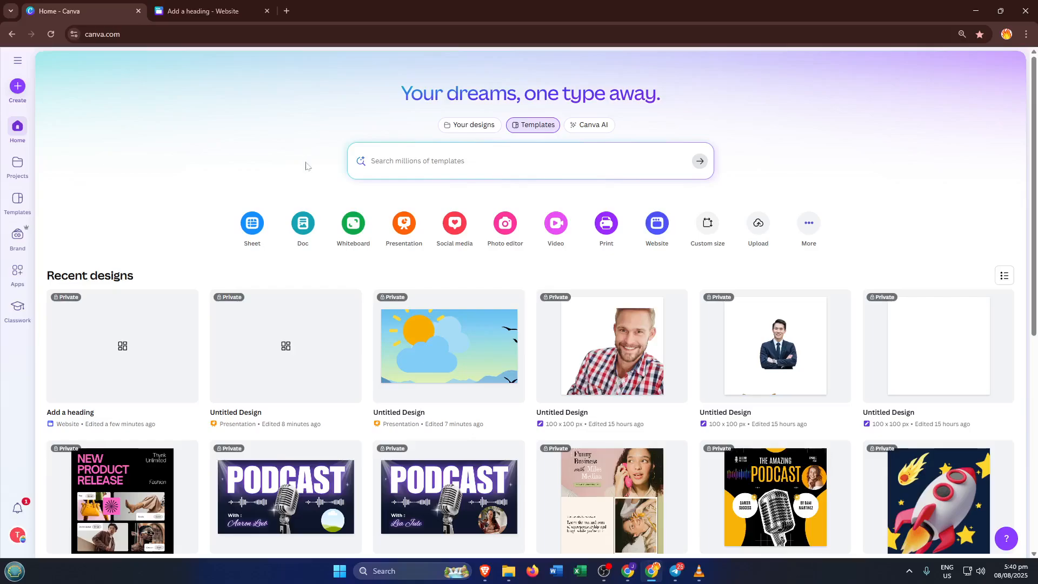
pyautogui.moveTo(213, 169)
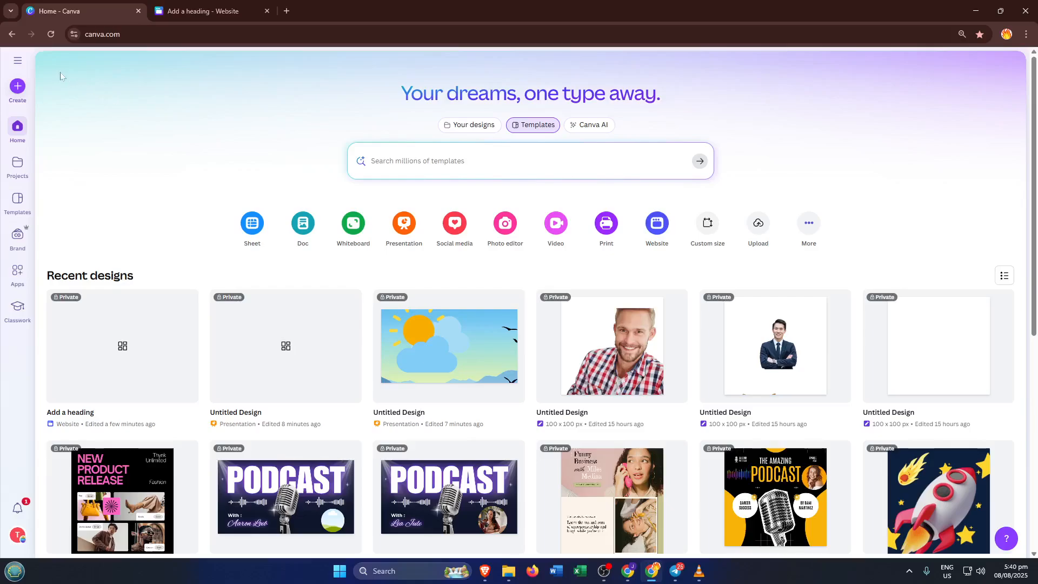
pyautogui.moveTo(50, 88)
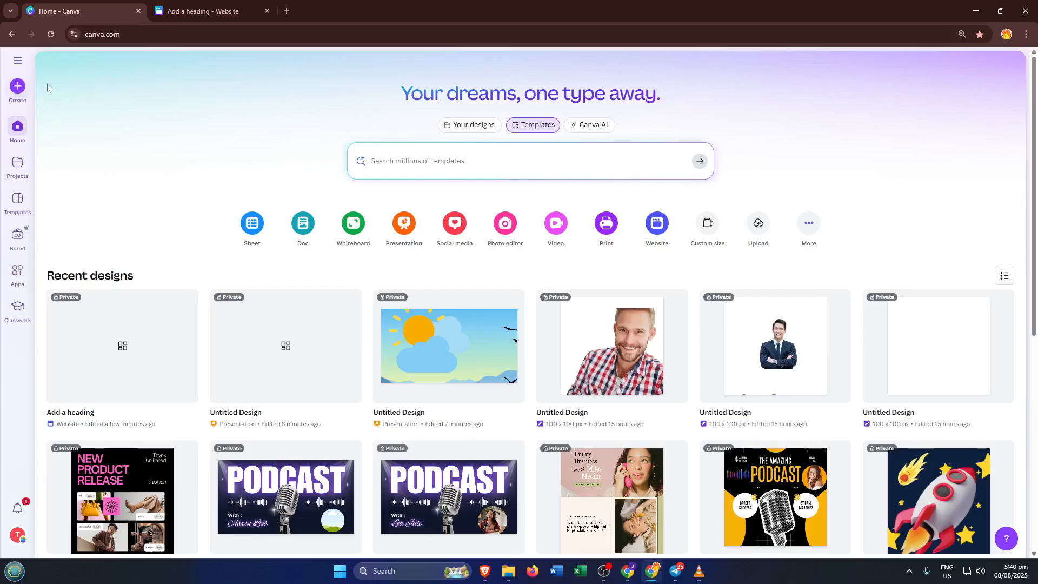
pyautogui.moveTo(89, 101)
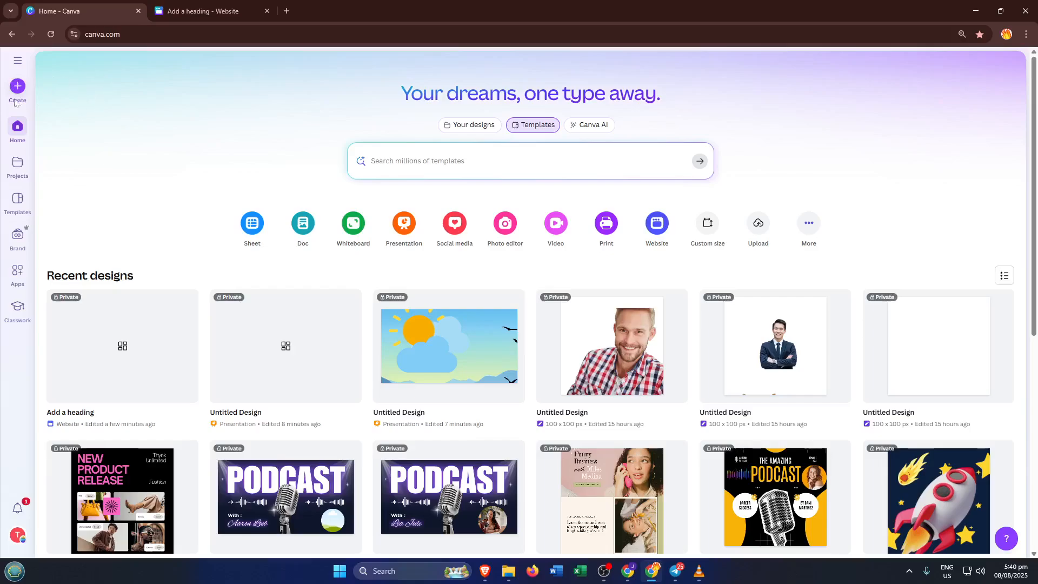
pyautogui.moveTo(88, 89)
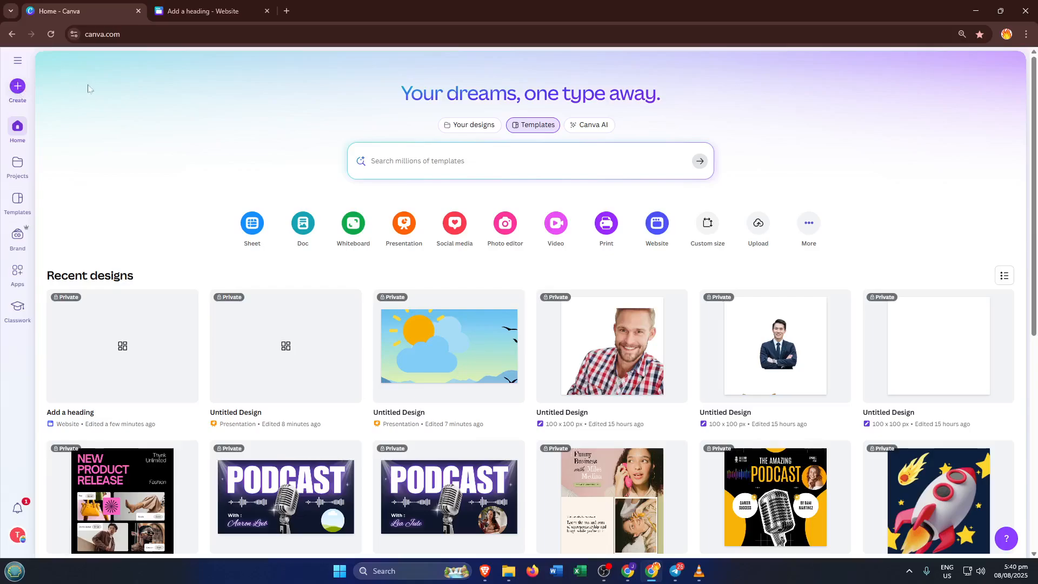
pyautogui.moveTo(73, 88)
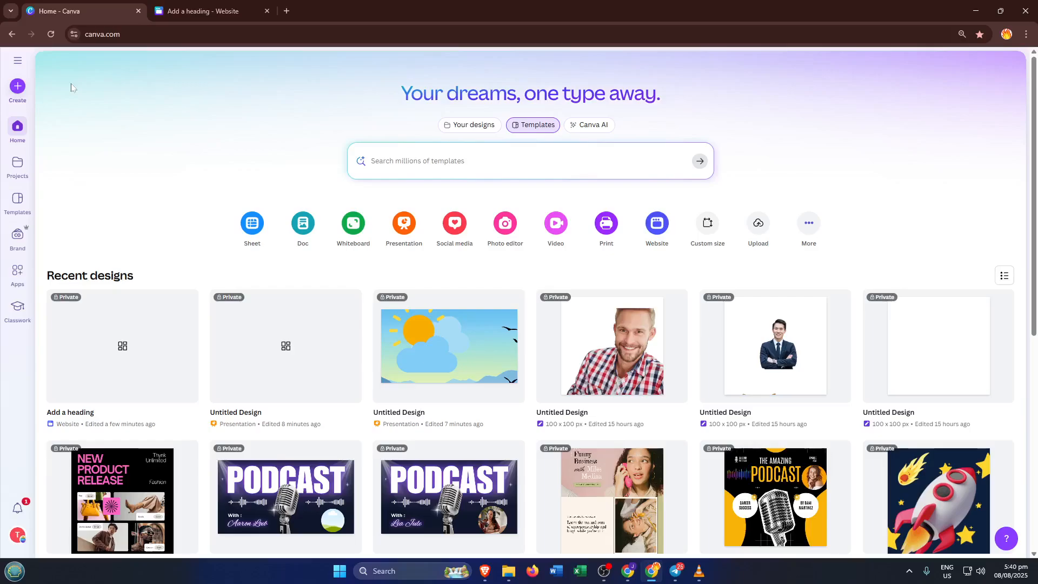
pyautogui.moveTo(17, 89)
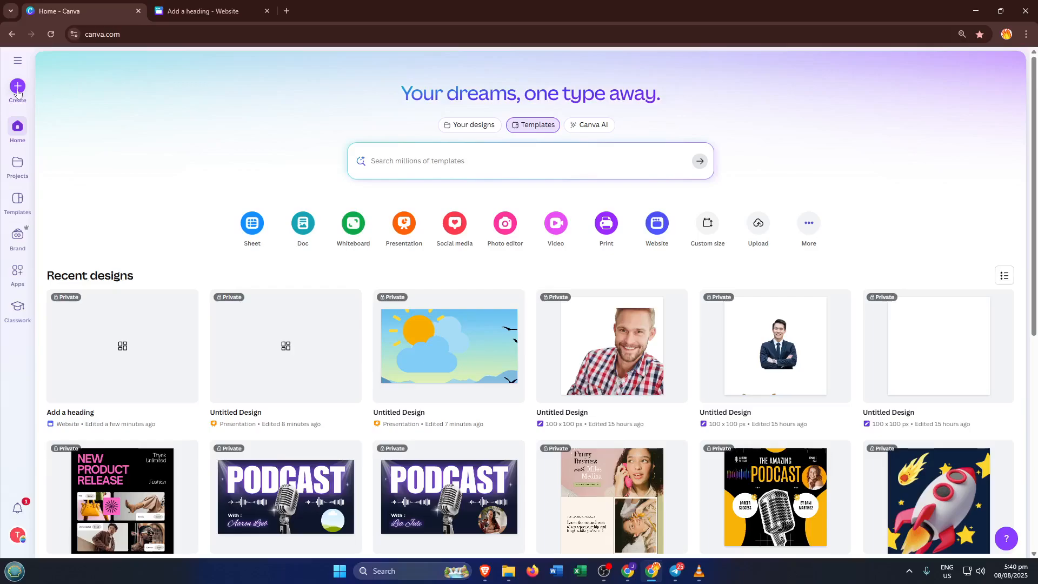
# Start a new design and browse the Websites category of designs and templates
pyautogui.click(18, 89)
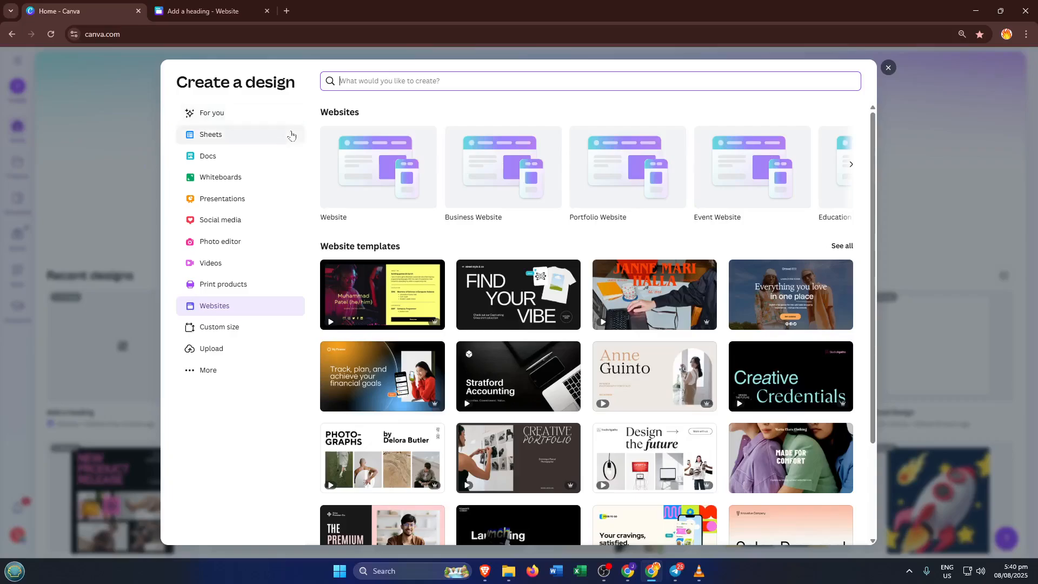
pyautogui.moveTo(216, 321)
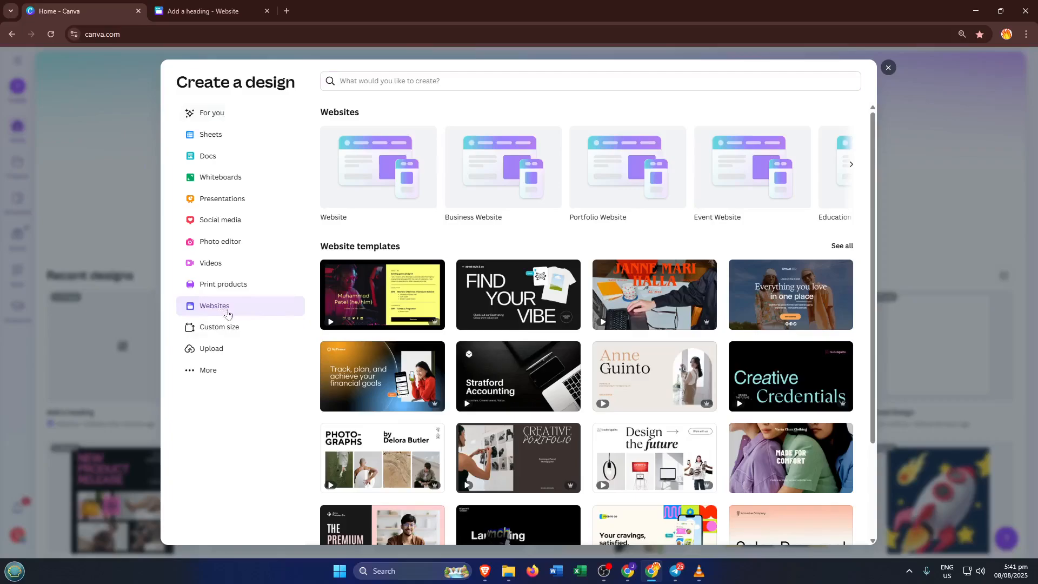
pyautogui.moveTo(353, 185)
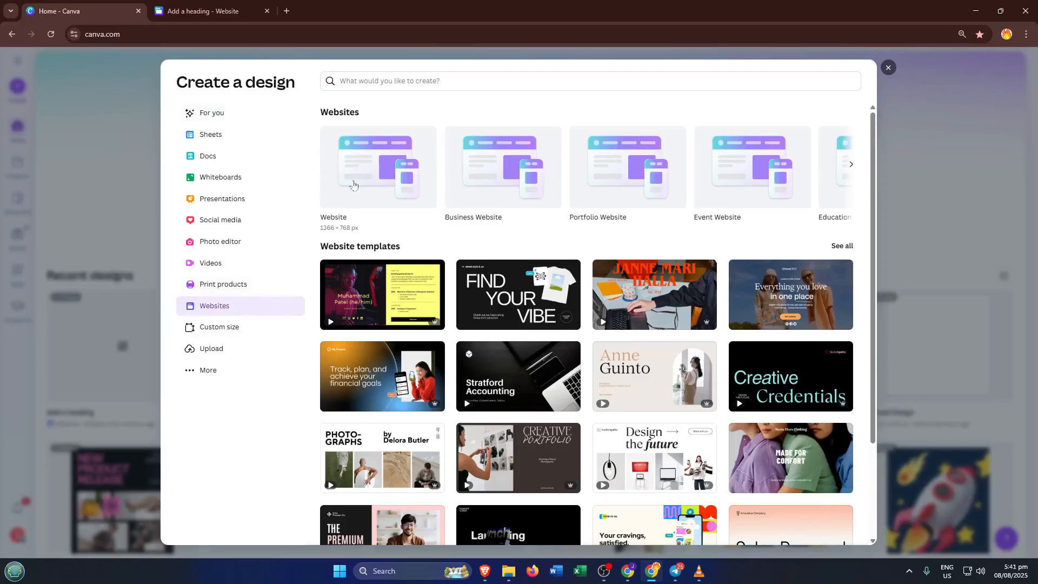
pyautogui.moveTo(354, 192)
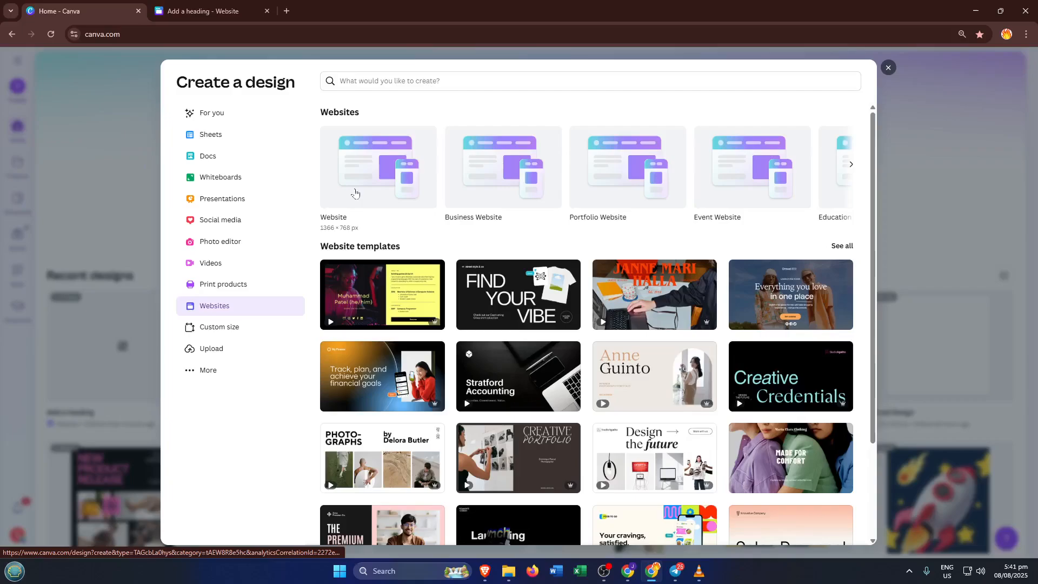
pyautogui.moveTo(212, 54)
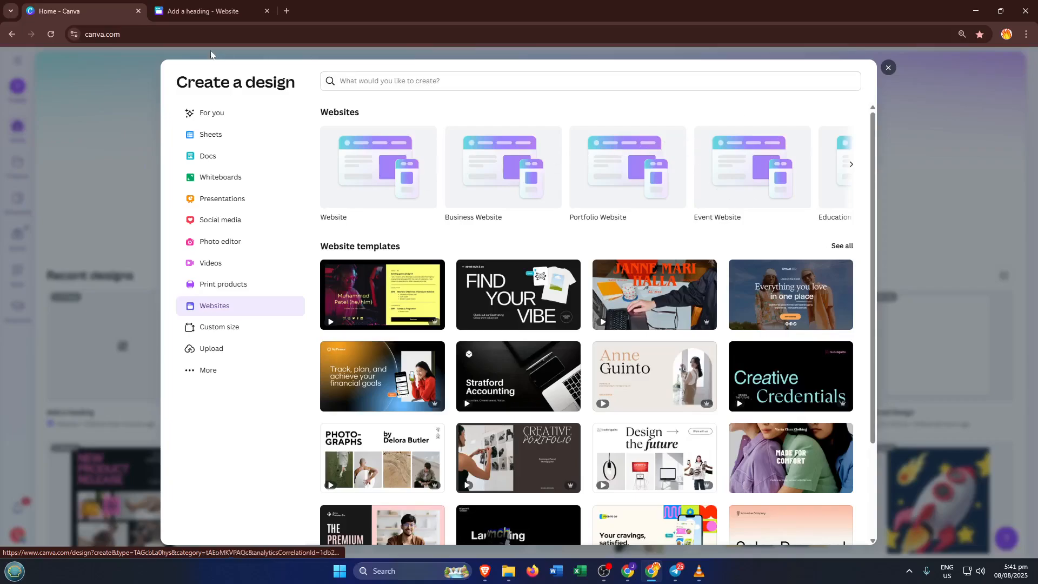
pyautogui.moveTo(378, 167)
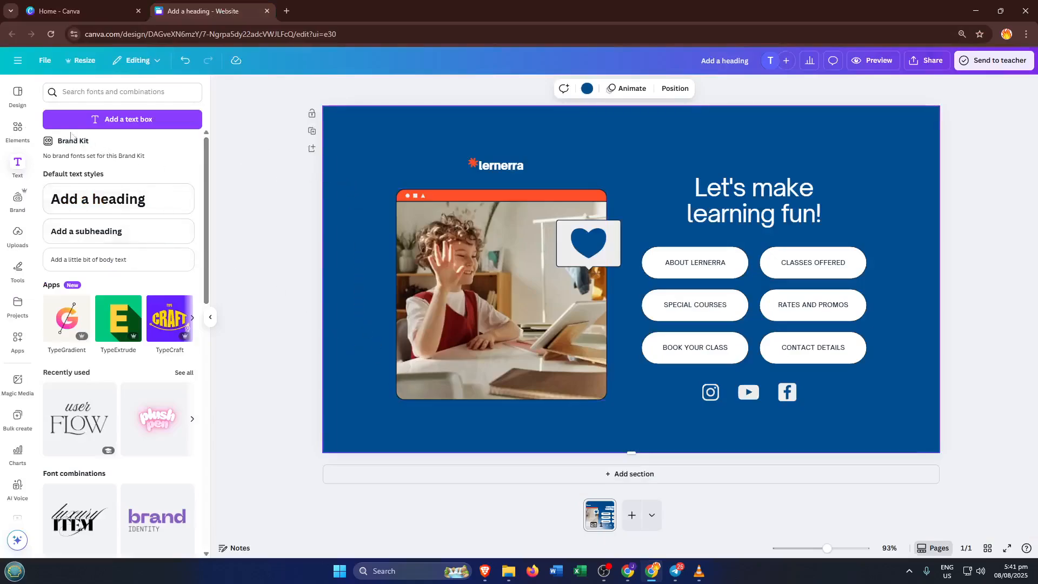
# Search templates for 'contact us' and apply the blue Lernerra education website template
pyautogui.click(17, 94)
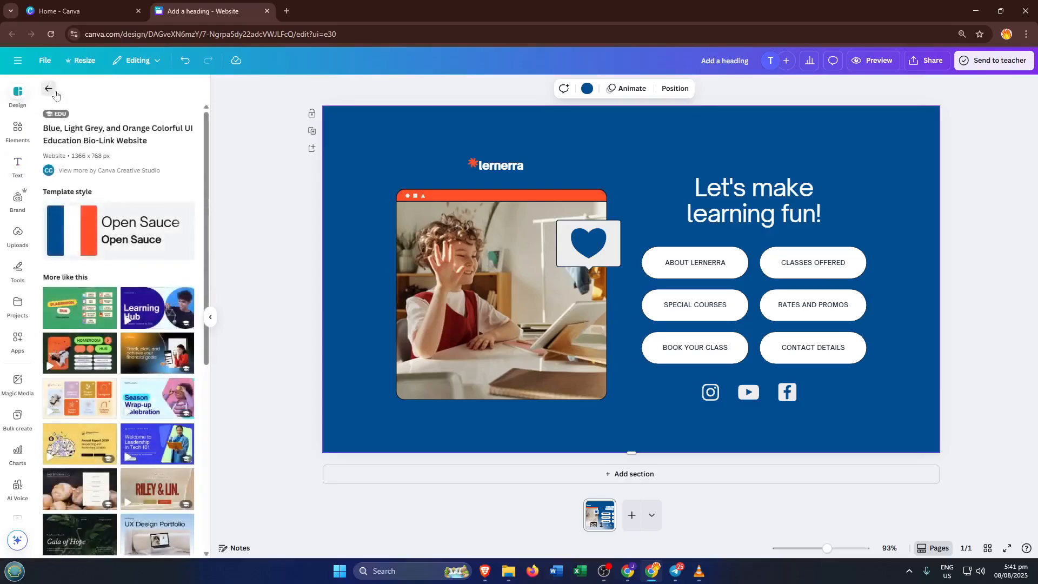
pyautogui.click(112, 92)
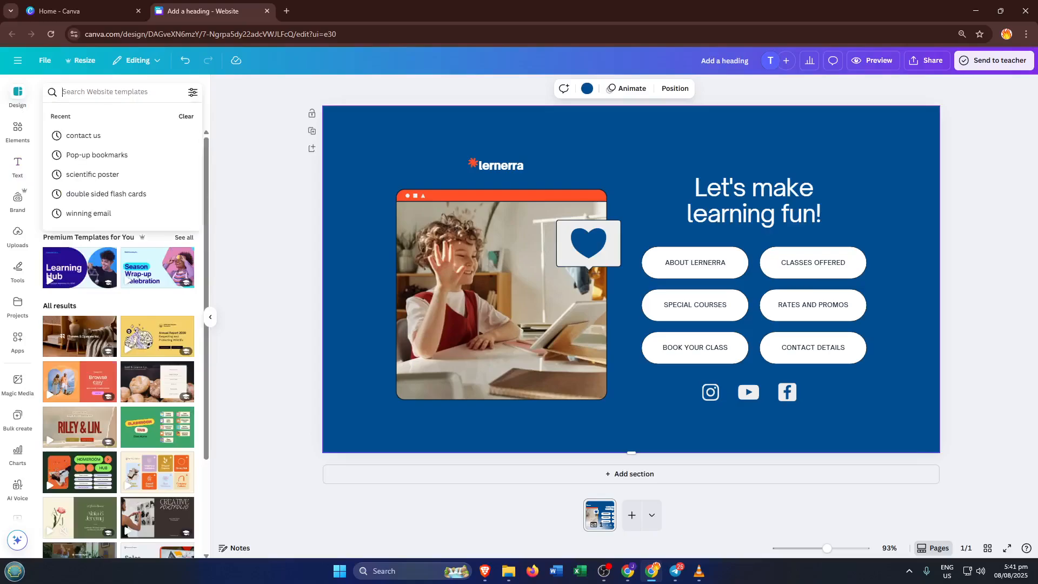
pyautogui.moveTo(83, 136)
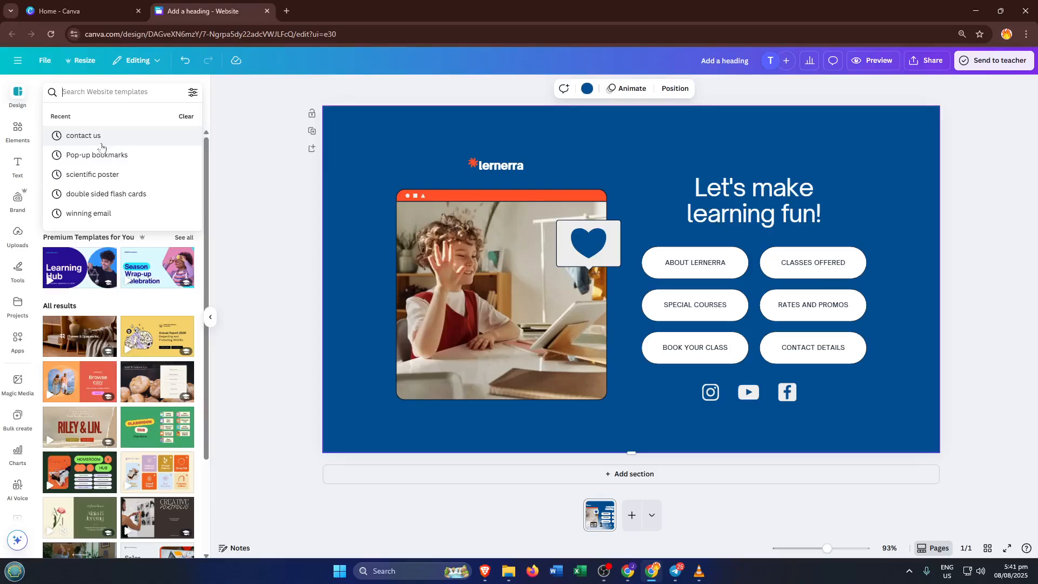
pyautogui.moveTo(165, 147)
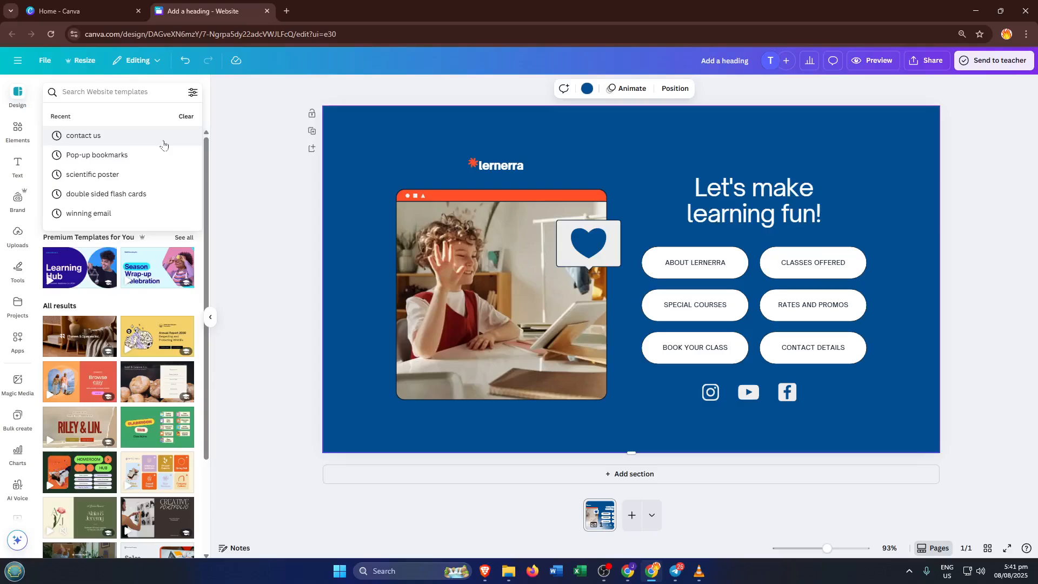
pyautogui.moveTo(141, 140)
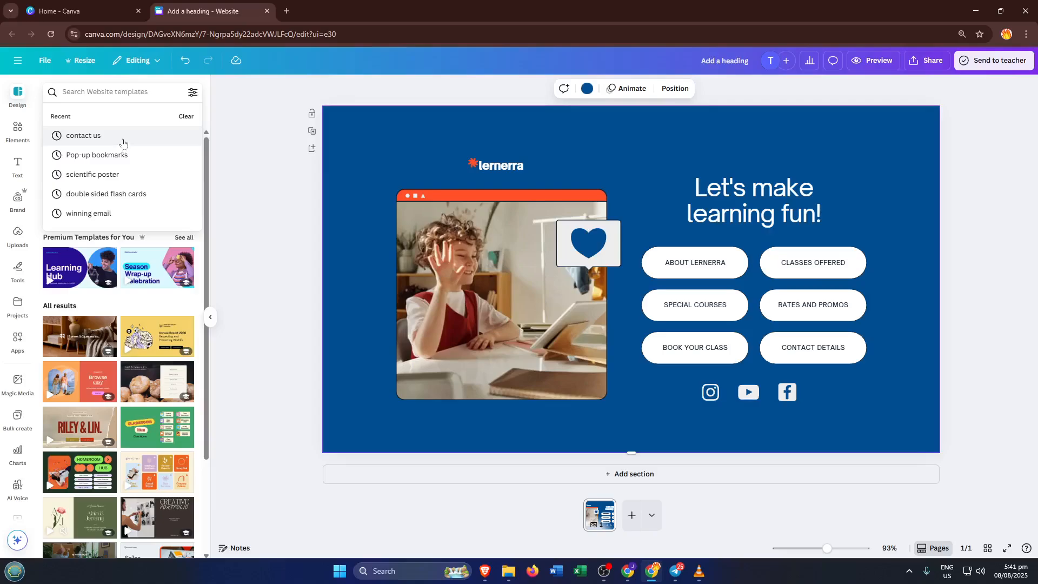
pyautogui.click(83, 135)
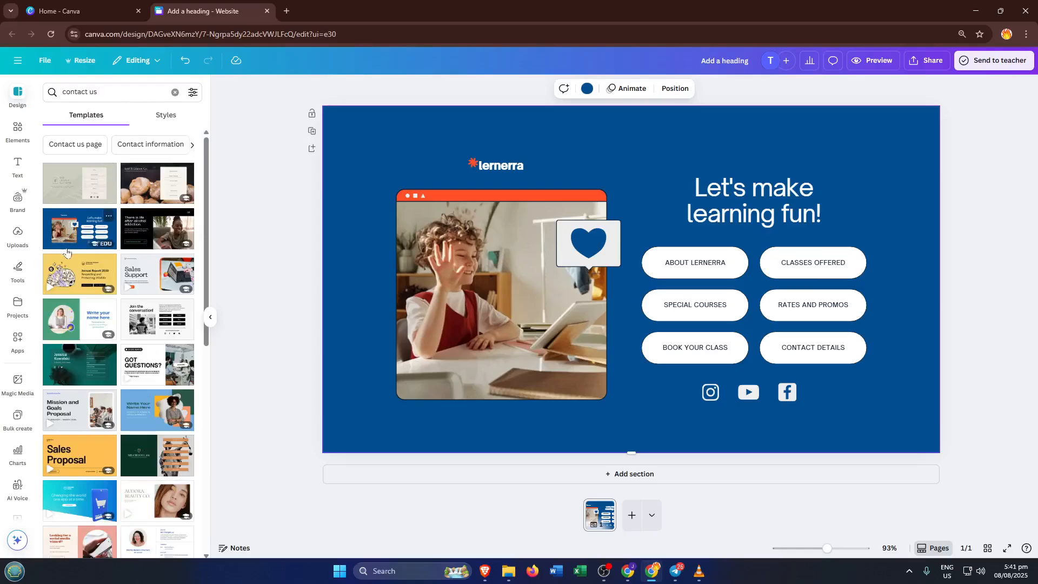
pyautogui.moveTo(66, 247)
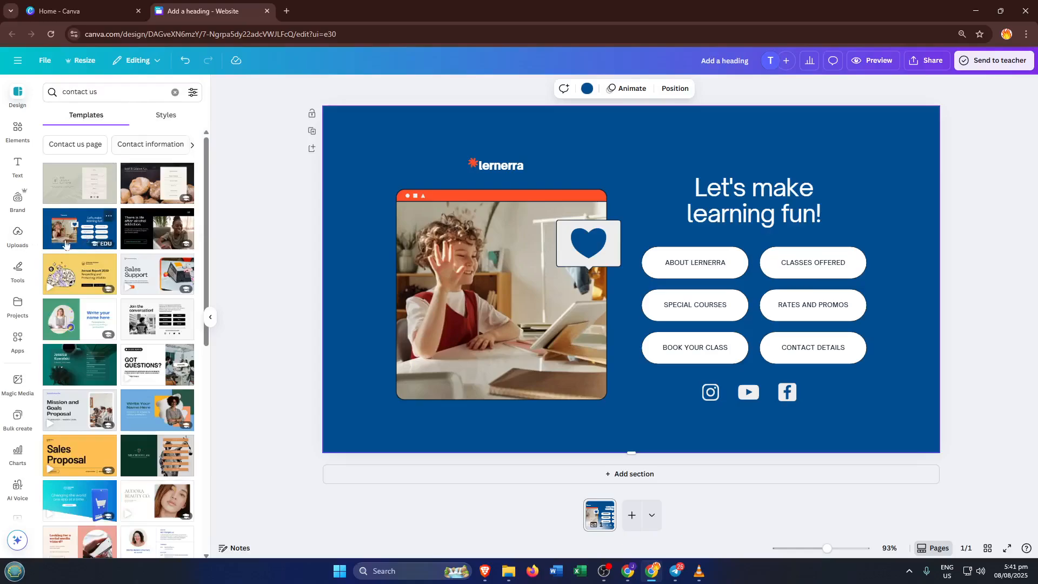
pyautogui.click(500, 294)
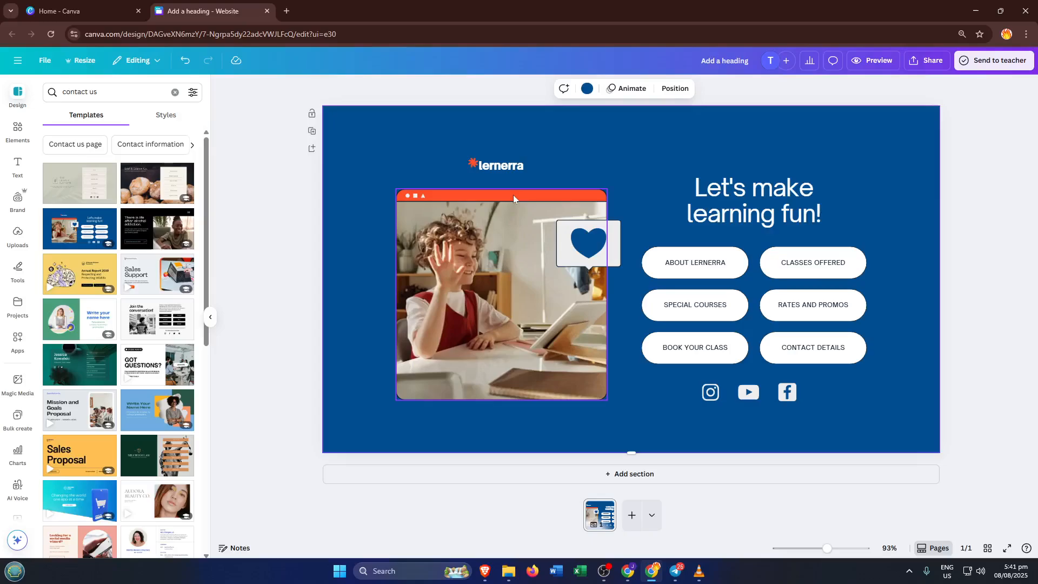
# Drag the heart speech-bubble graphic off the photo to beside the 'Let's make learning fun!' heading
pyautogui.click(586, 243)
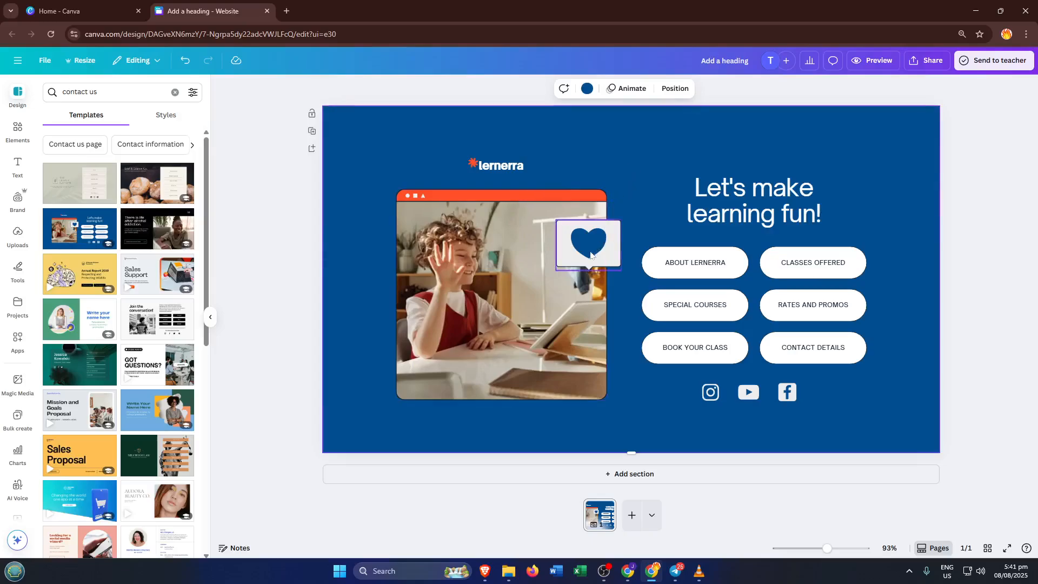
pyautogui.click(587, 243)
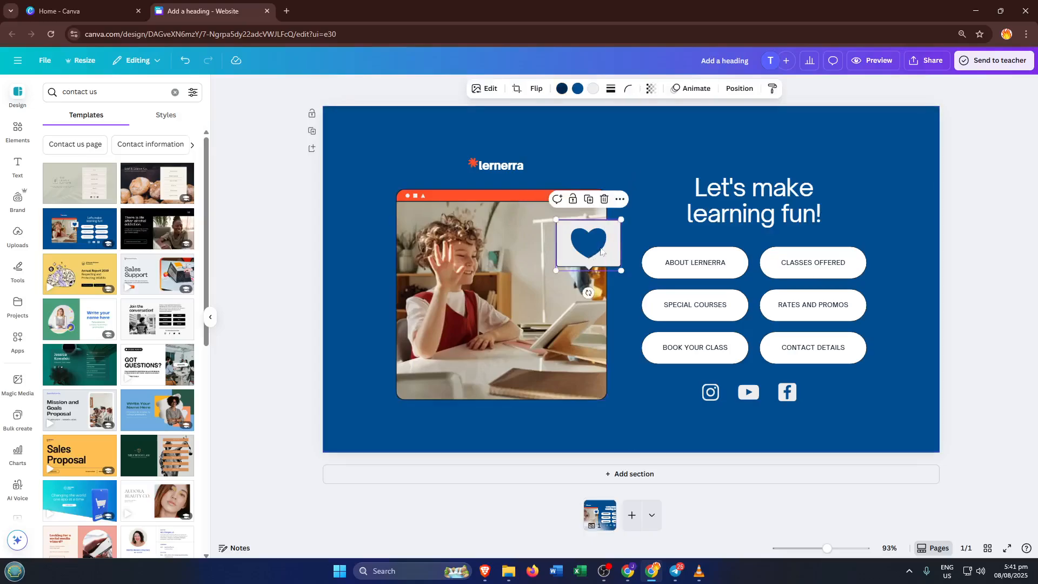
pyautogui.moveTo(587, 242); pyautogui.dragTo(640, 201)
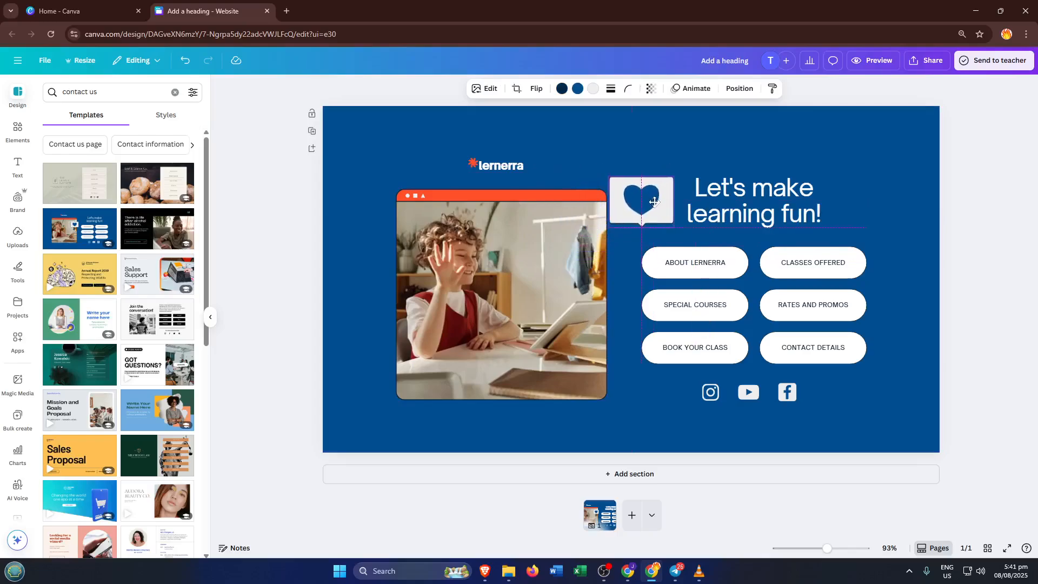
pyautogui.moveTo(653, 200); pyautogui.dragTo(653, 212)
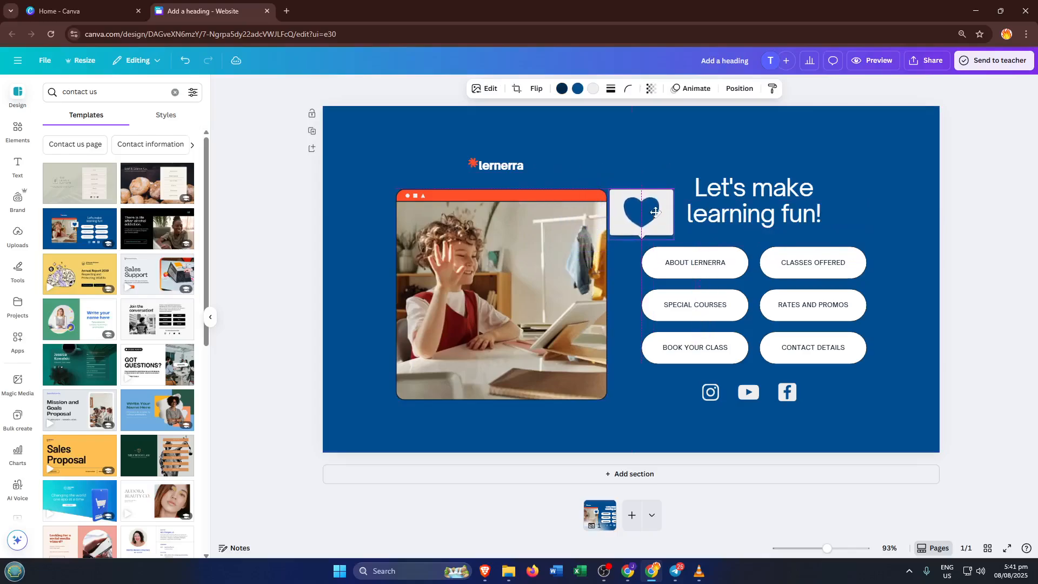
pyautogui.click(640, 212)
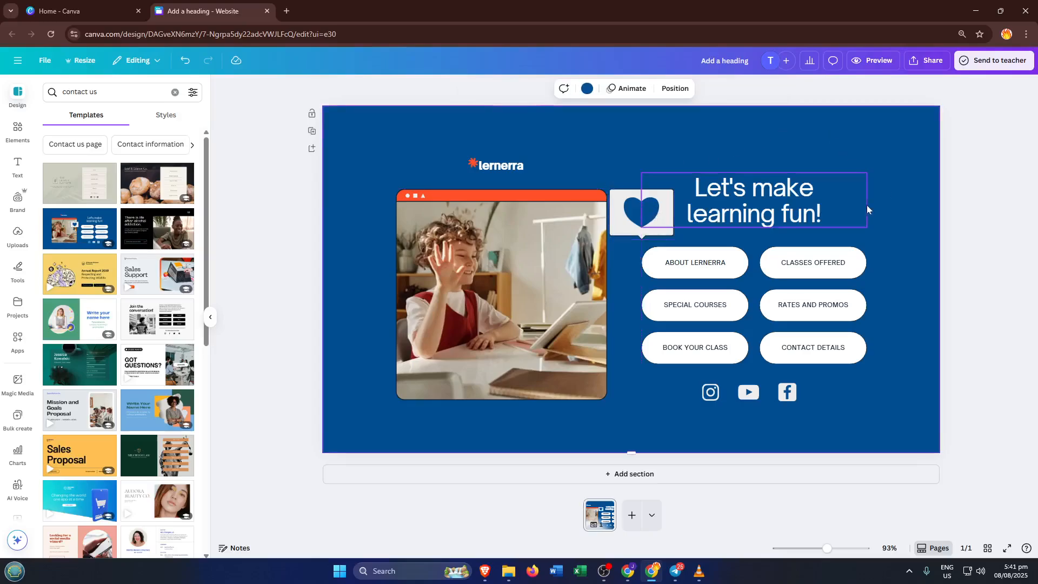
pyautogui.click(694, 263)
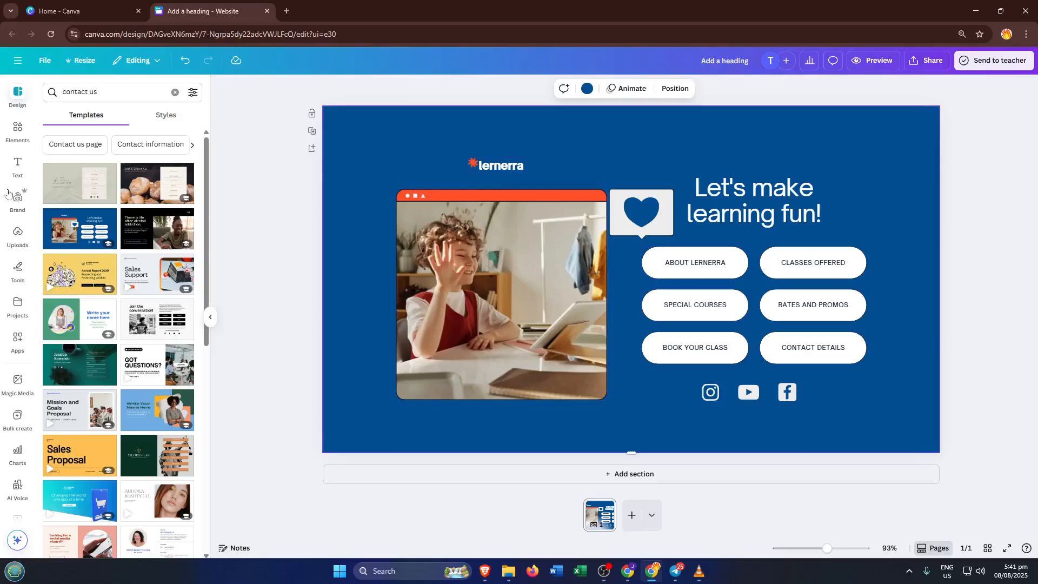
# Add a heading reading 'Contact US' and drag it to the top centre of the page
pyautogui.click(17, 165)
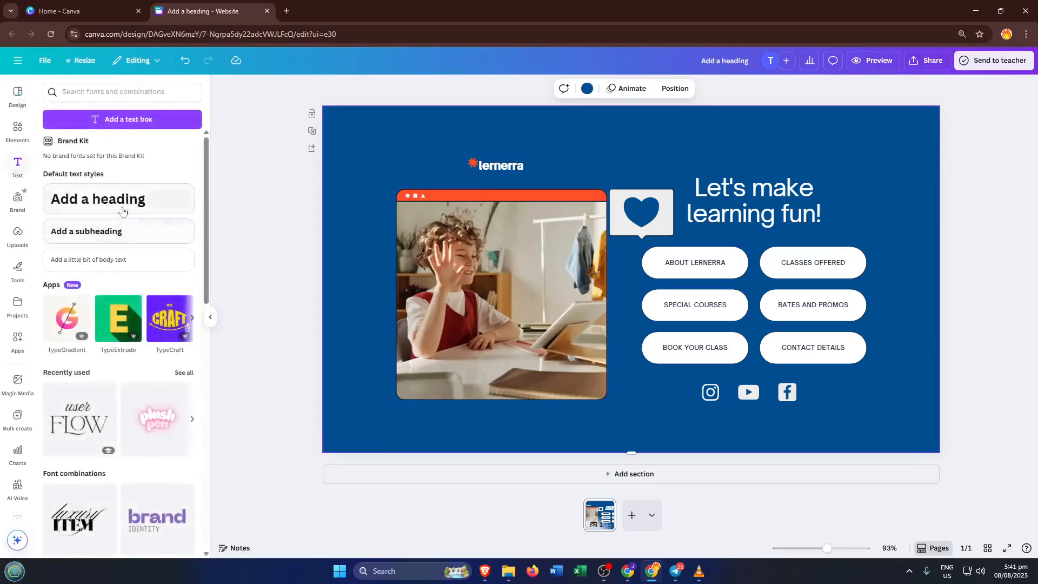
pyautogui.click(119, 198)
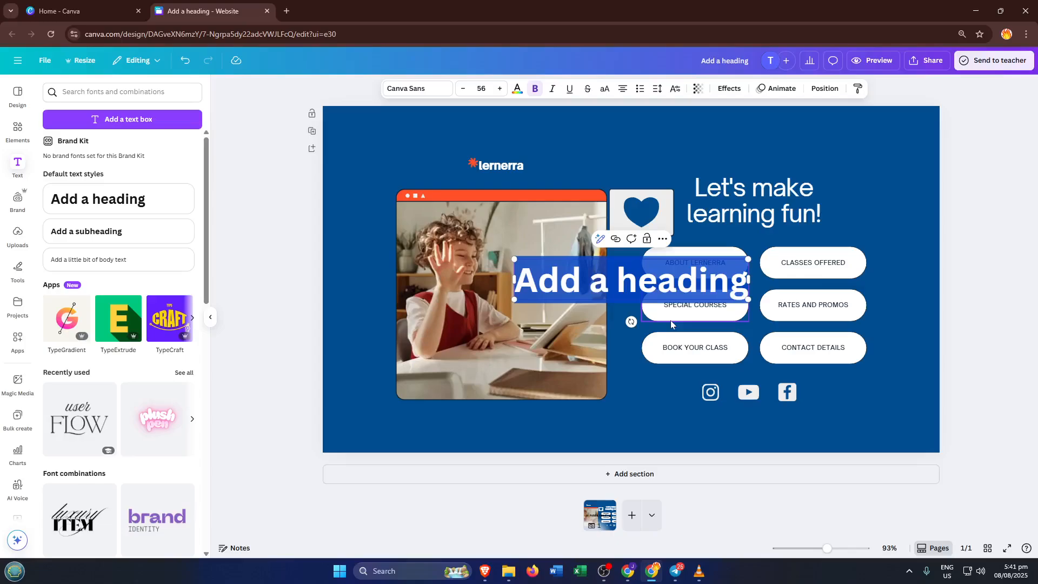
pyautogui.write('Contact')
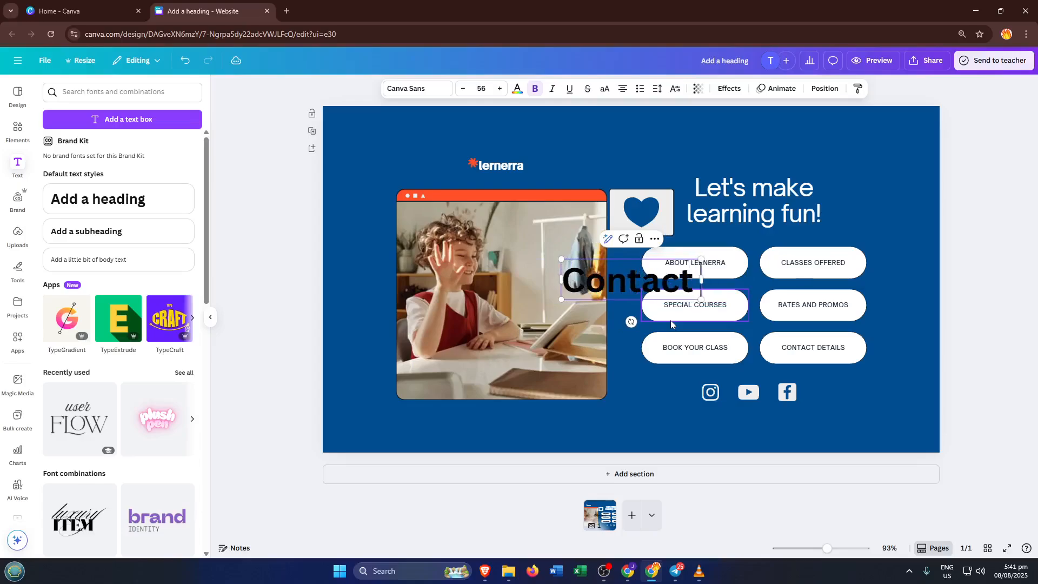
pyautogui.write('US')
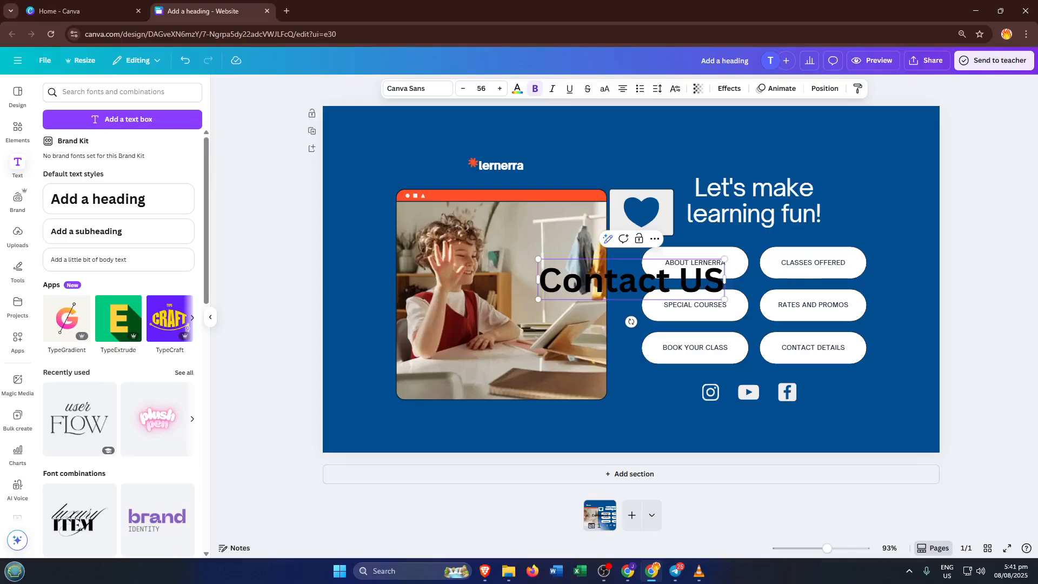
pyautogui.moveTo(637, 318)
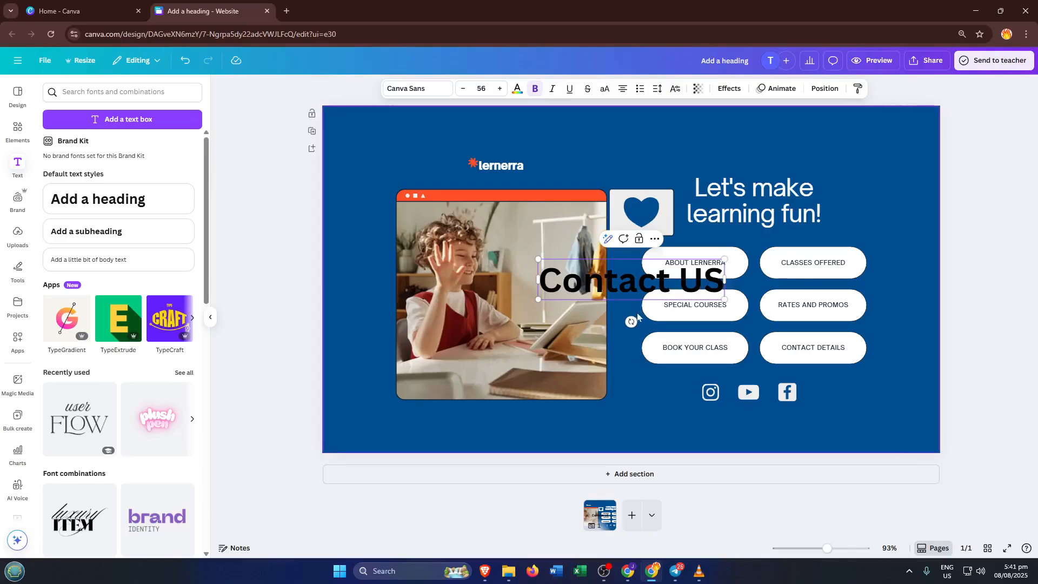
pyautogui.moveTo(626, 363)
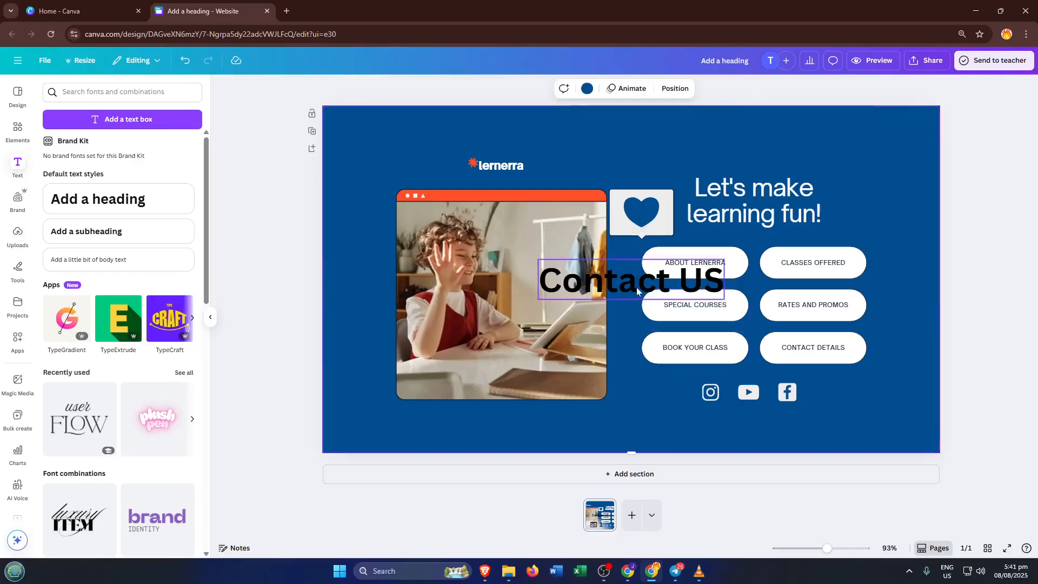
pyautogui.moveTo(631, 279); pyautogui.dragTo(607, 145)
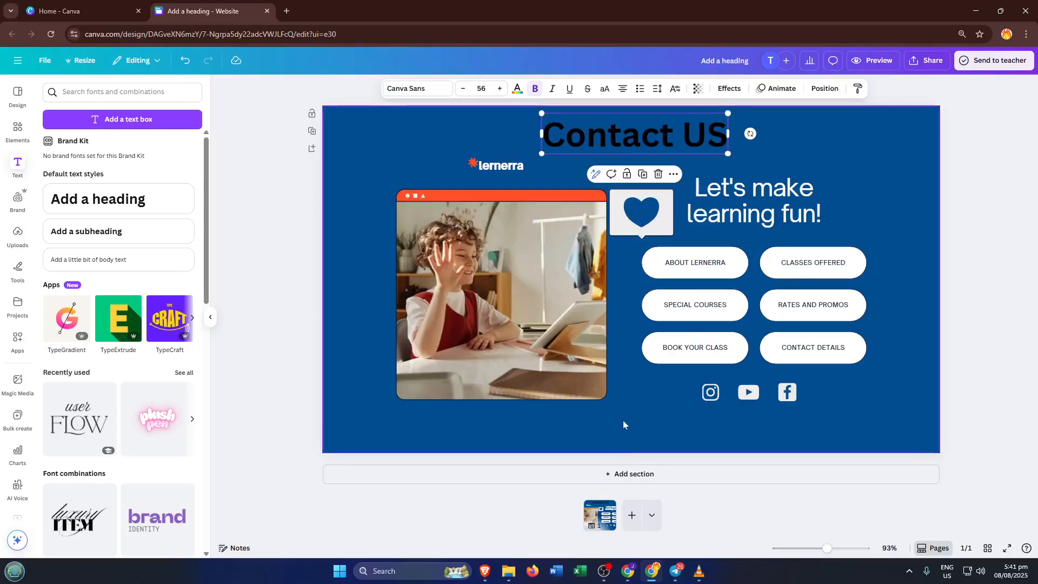
pyautogui.click(709, 392)
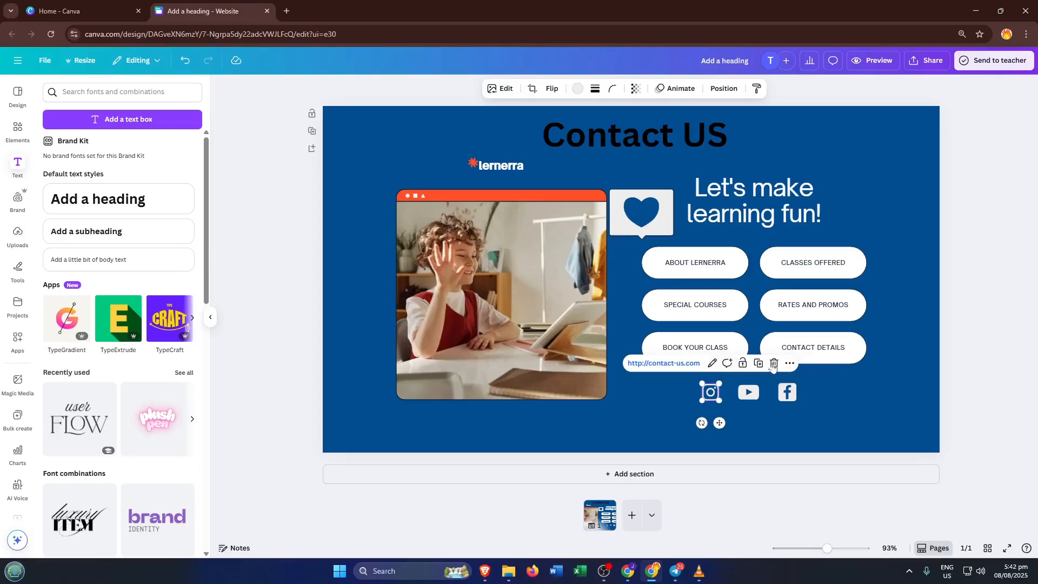
pyautogui.rightClick(786, 392)
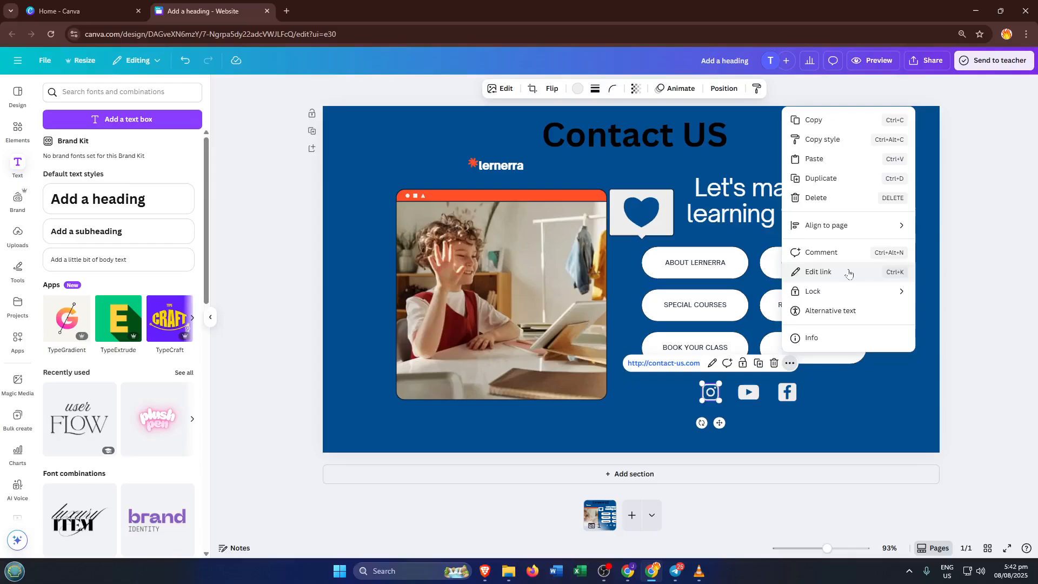
pyautogui.click(819, 271)
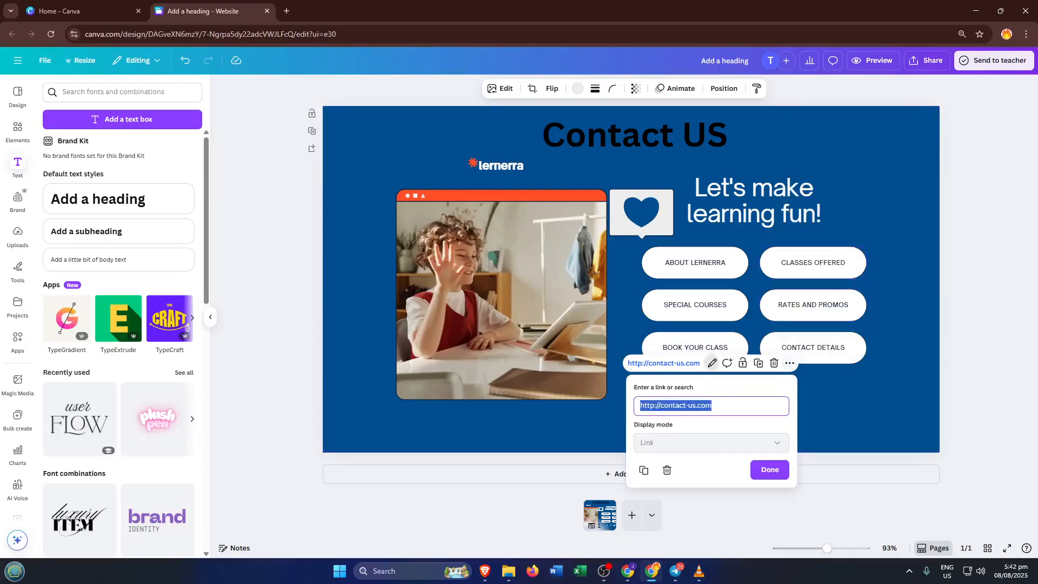
pyautogui.click(768, 473)
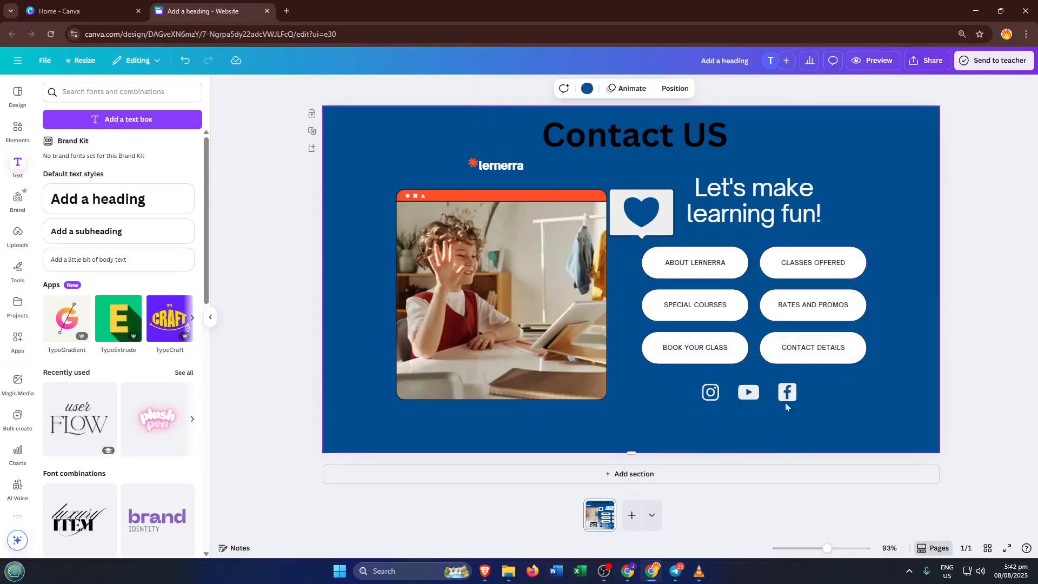
pyautogui.click(786, 392)
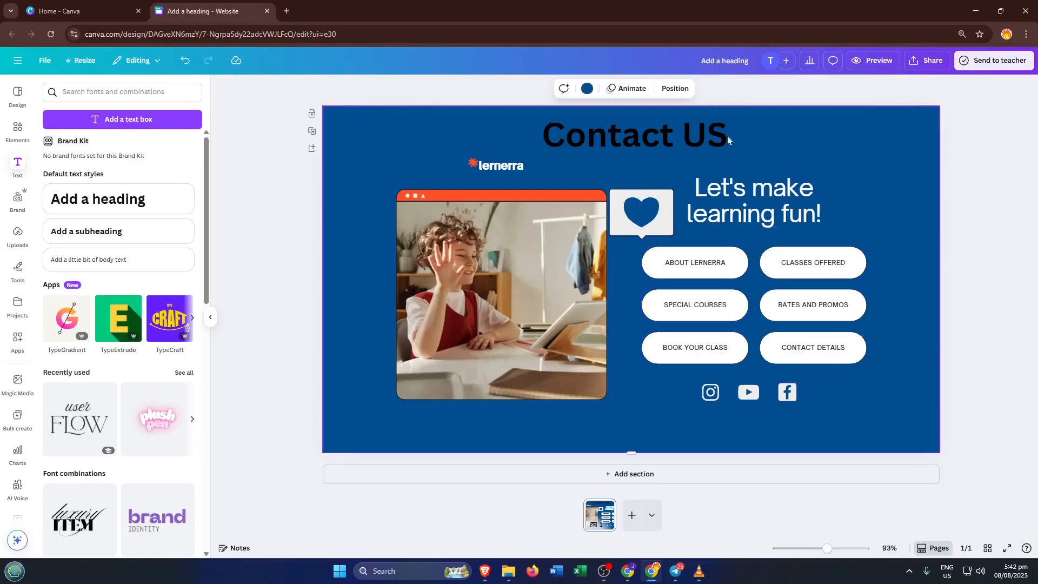
# Change the 'Contact US' heading's text colour to the light green default swatch
pyautogui.click(634, 133)
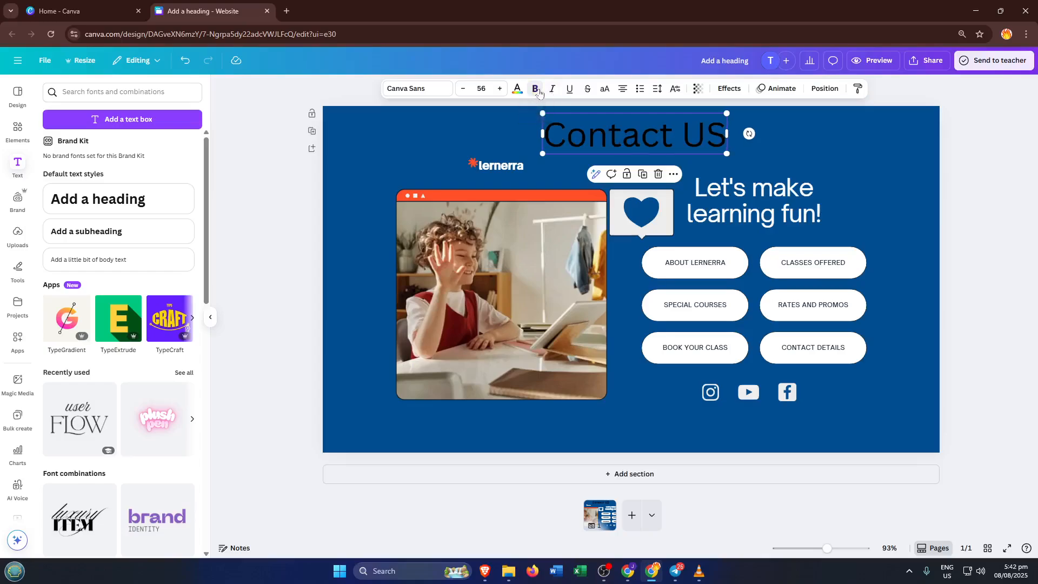
pyautogui.click(517, 88)
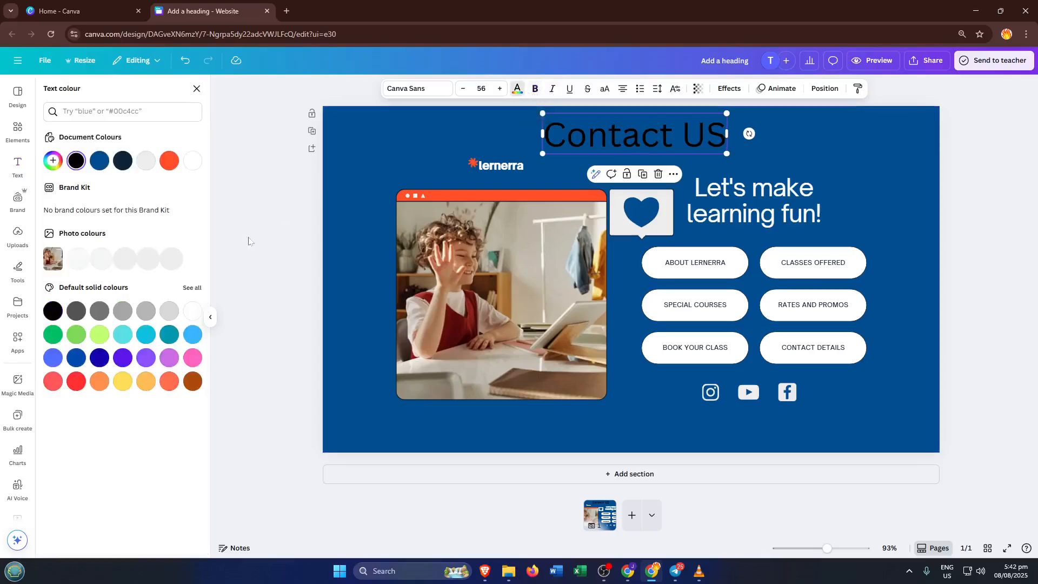
pyautogui.click(123, 331)
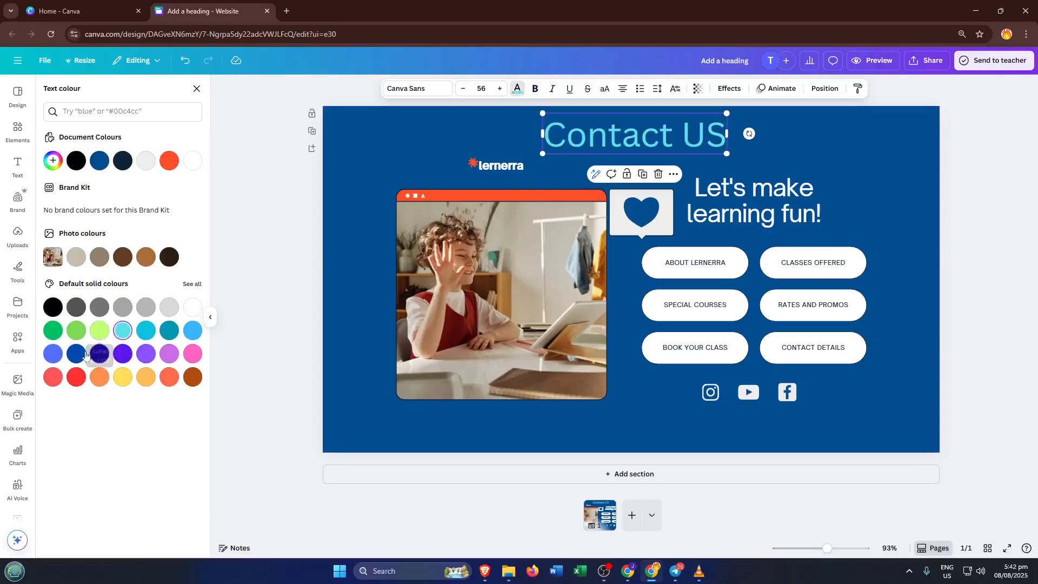
pyautogui.click(98, 330)
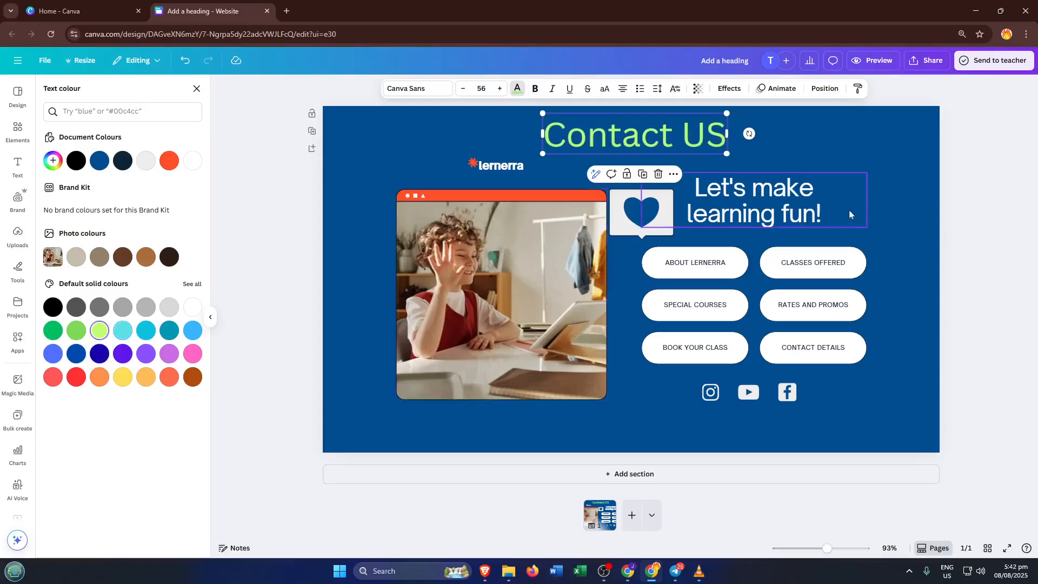